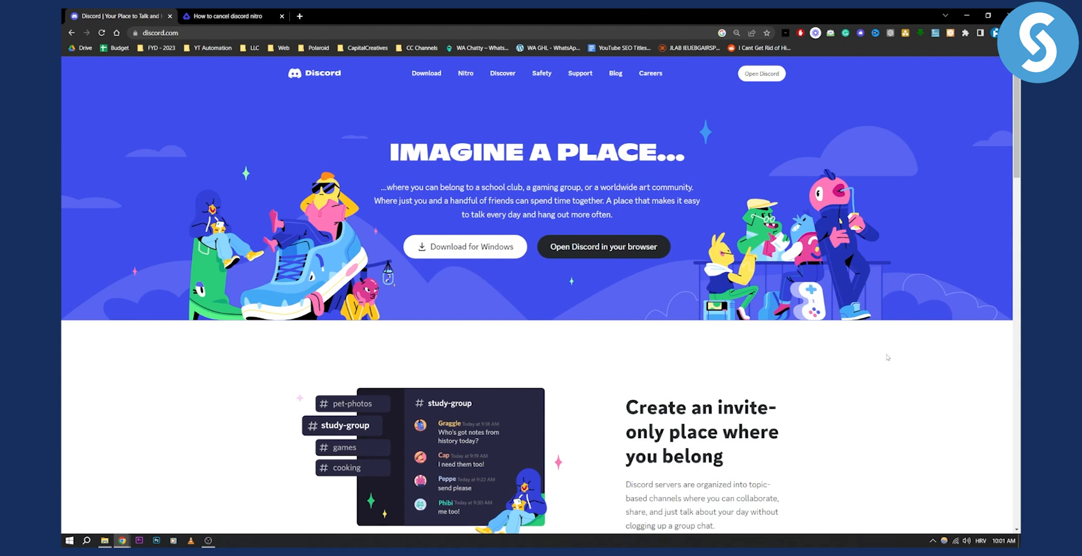
pyautogui.moveTo(487, 371)
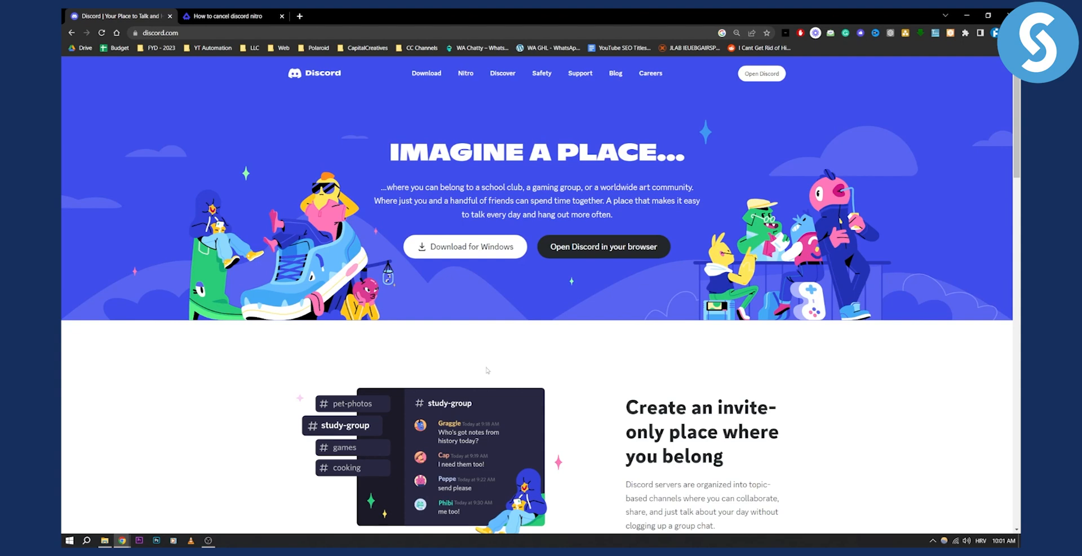
# Step: Read the guide's four cancellation steps down to the 'Spot it in your bank statement' section
pyautogui.click(231, 15)
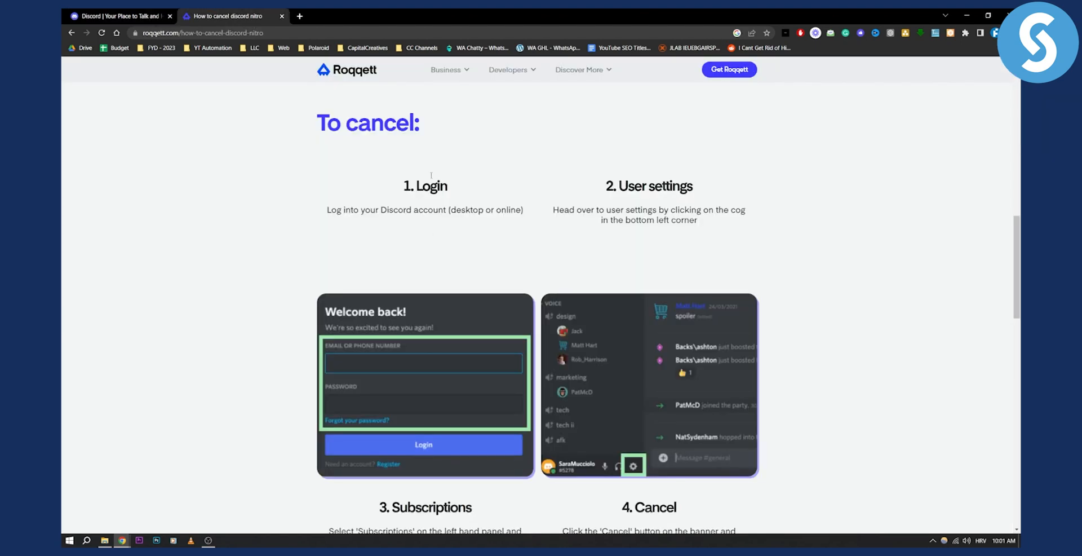
pyautogui.scroll(-3)
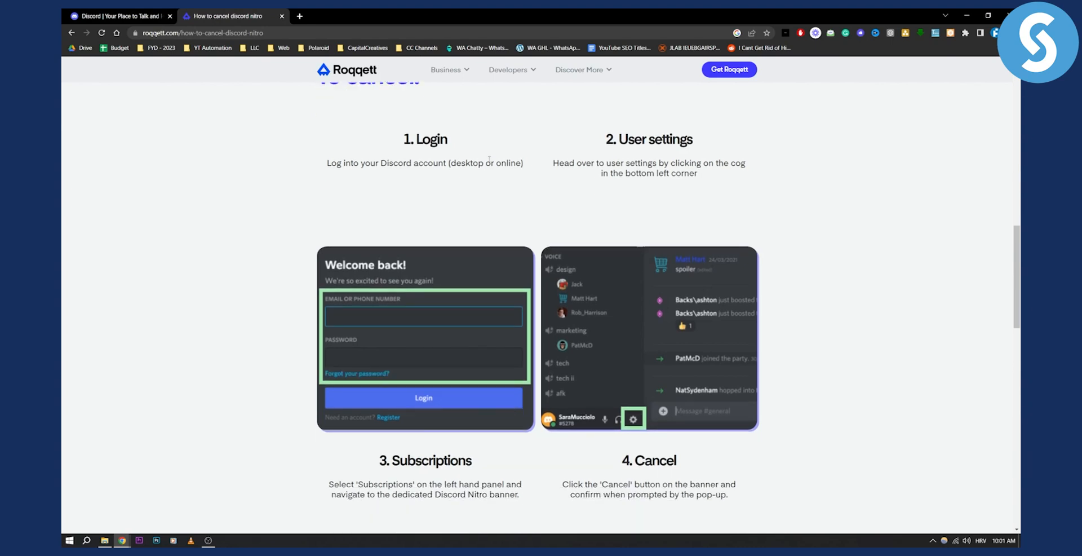
pyautogui.moveTo(690, 207)
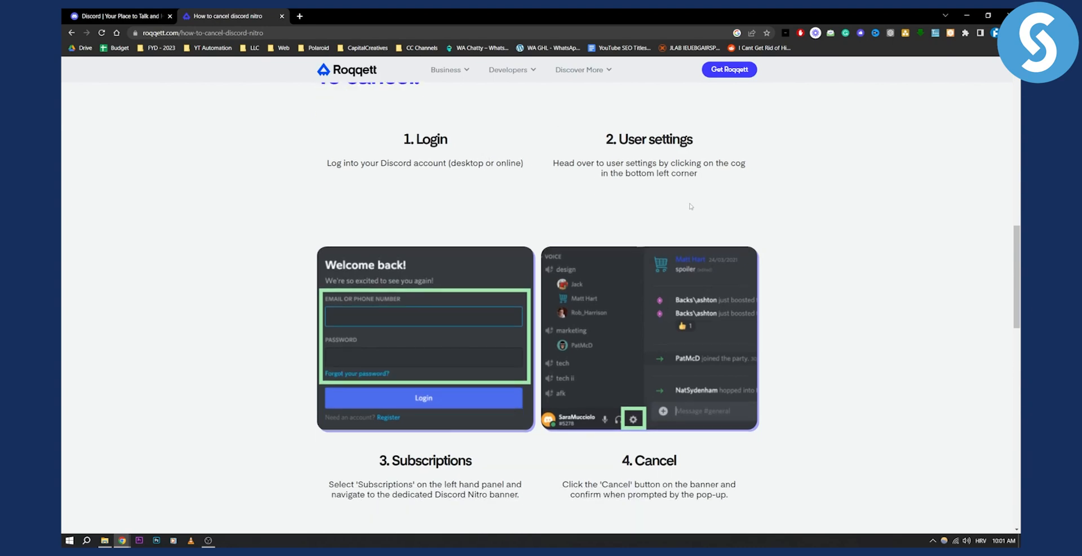
pyautogui.moveTo(635, 411)
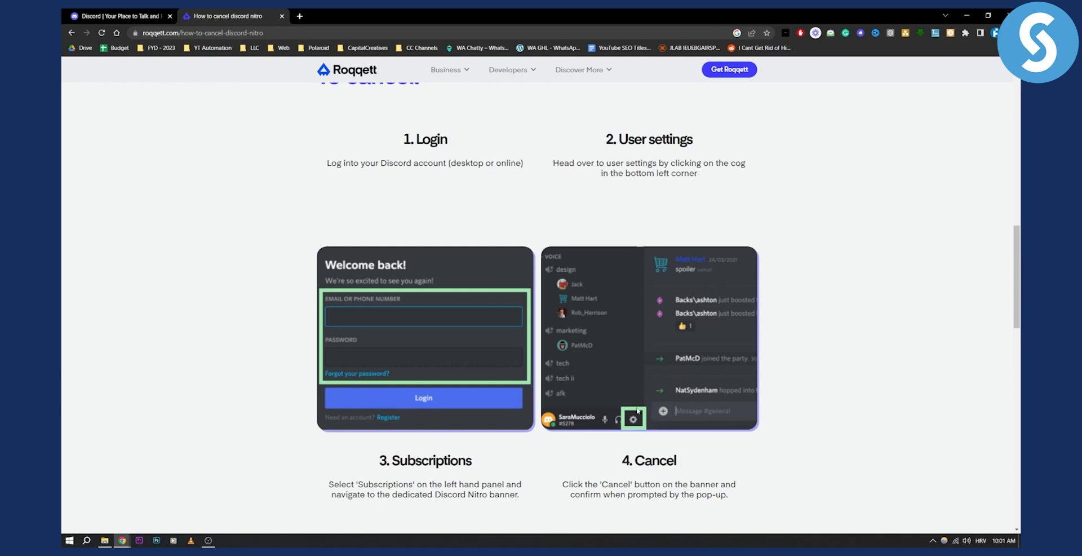
pyautogui.scroll(-3)
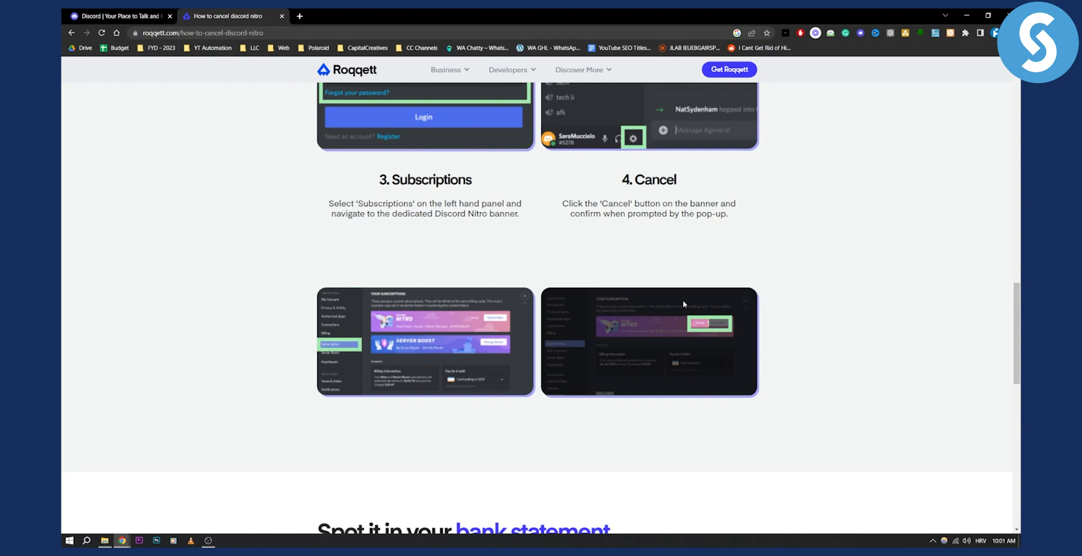
pyautogui.scroll(-3)
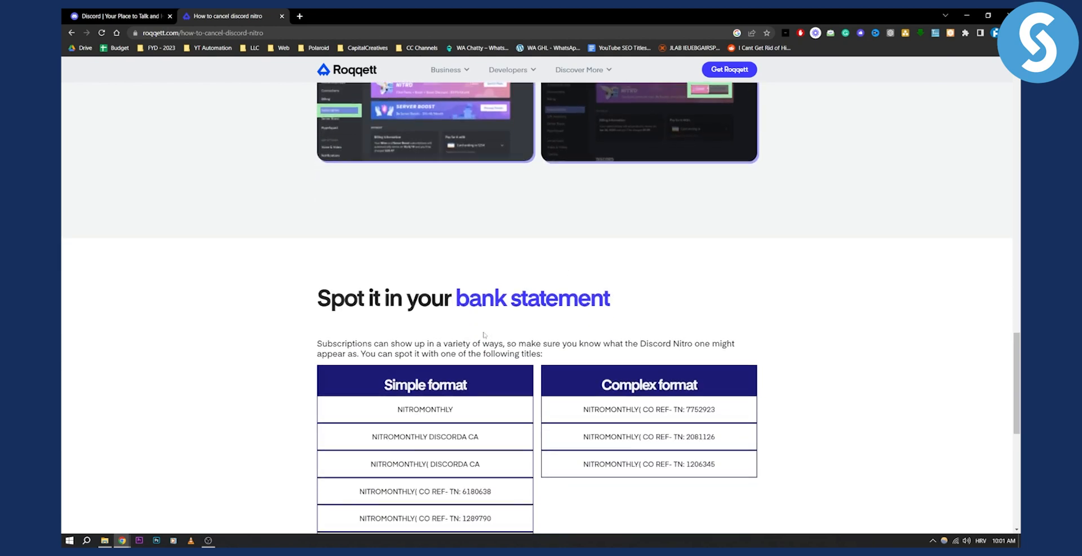
pyautogui.scroll(-3)
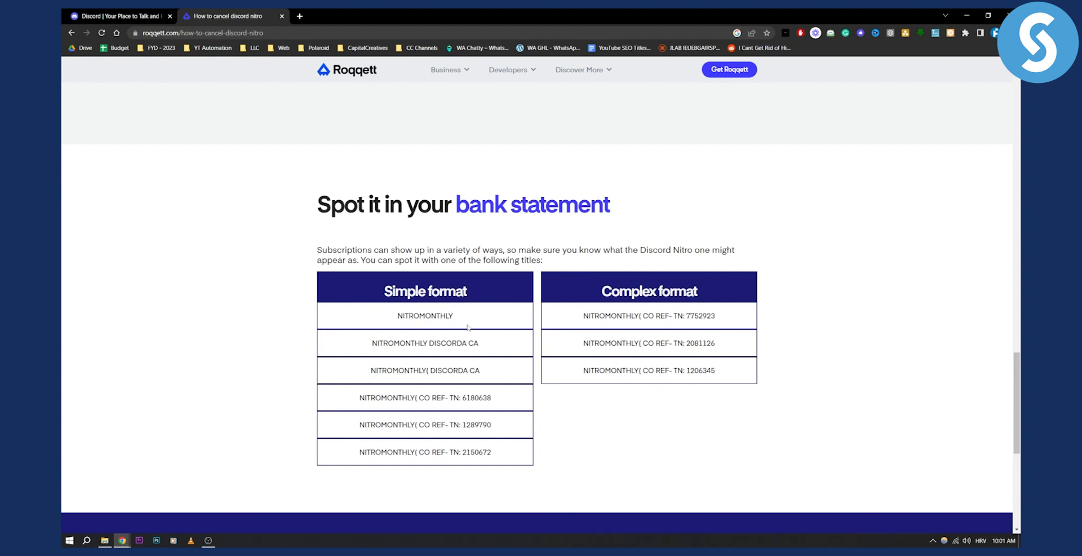
pyautogui.scroll(-3)
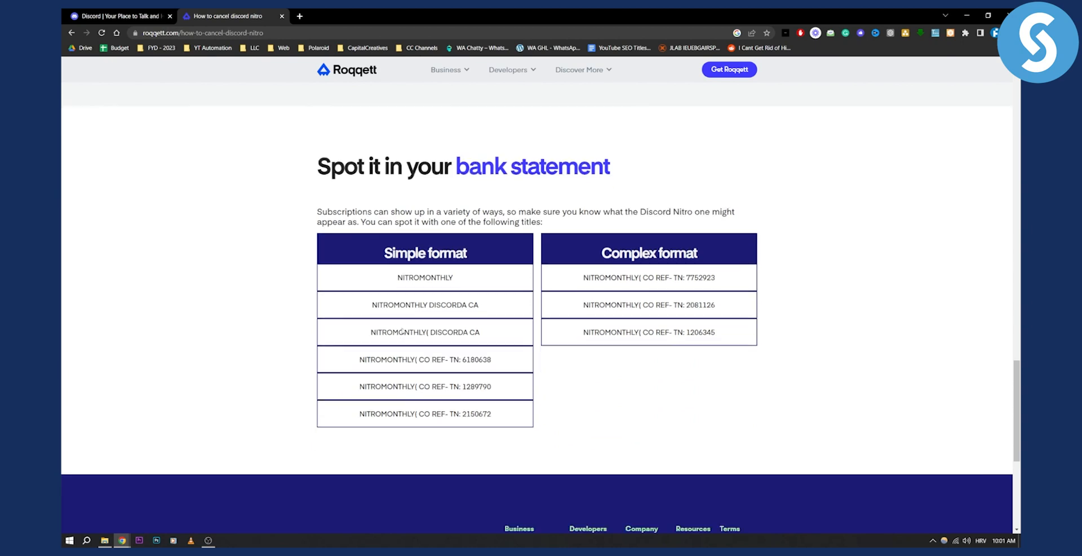
pyautogui.scroll(3)
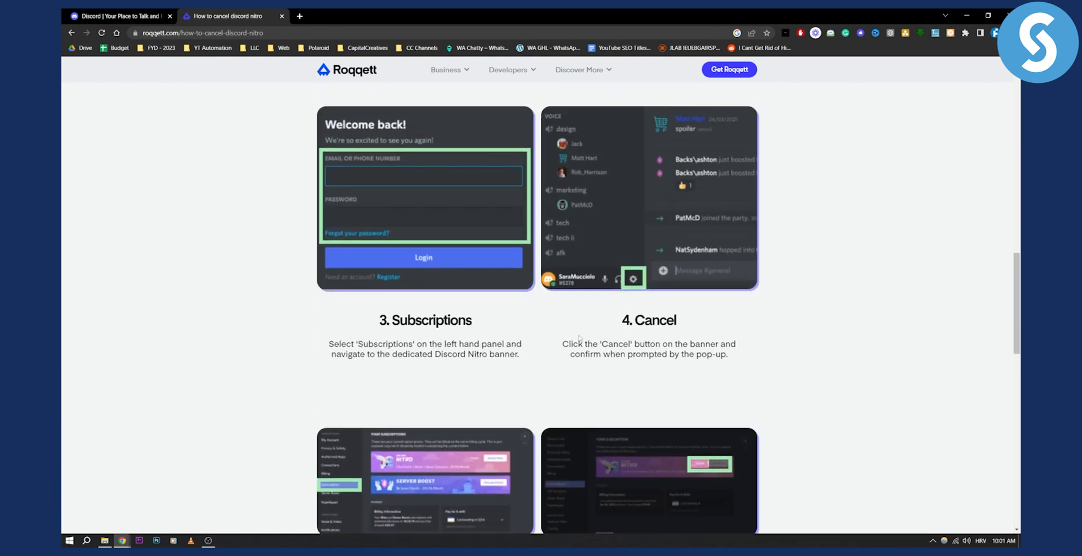
pyautogui.scroll(3)
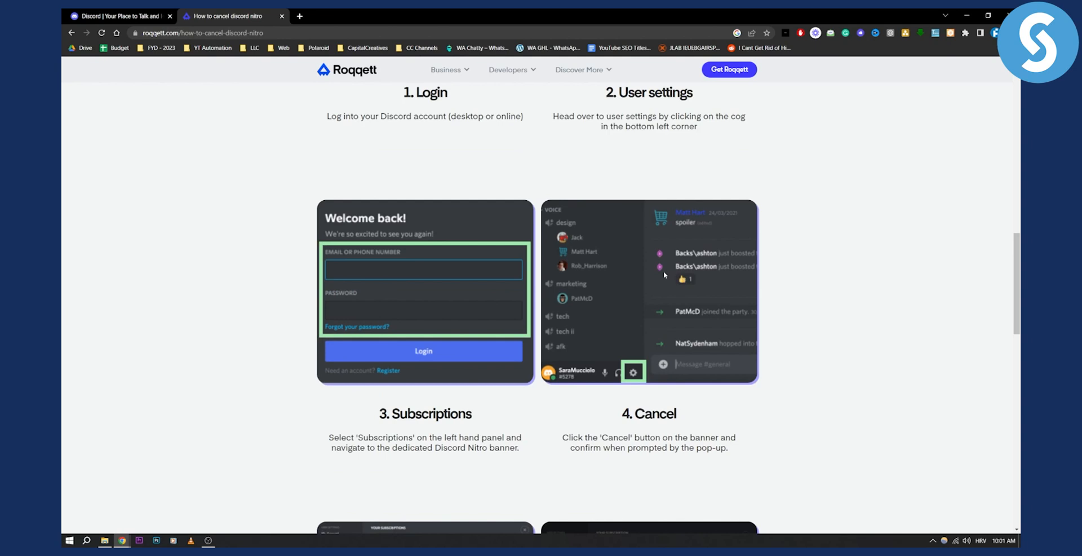
pyautogui.click(117, 14)
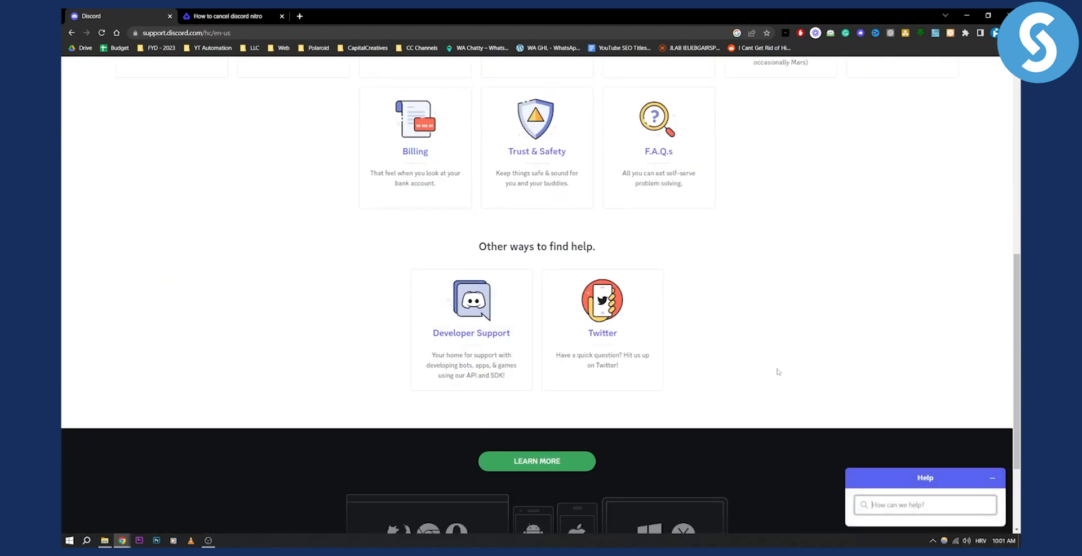
# Step: Scroll back up through the Help Center categories to the top search bar
pyautogui.scroll(3)
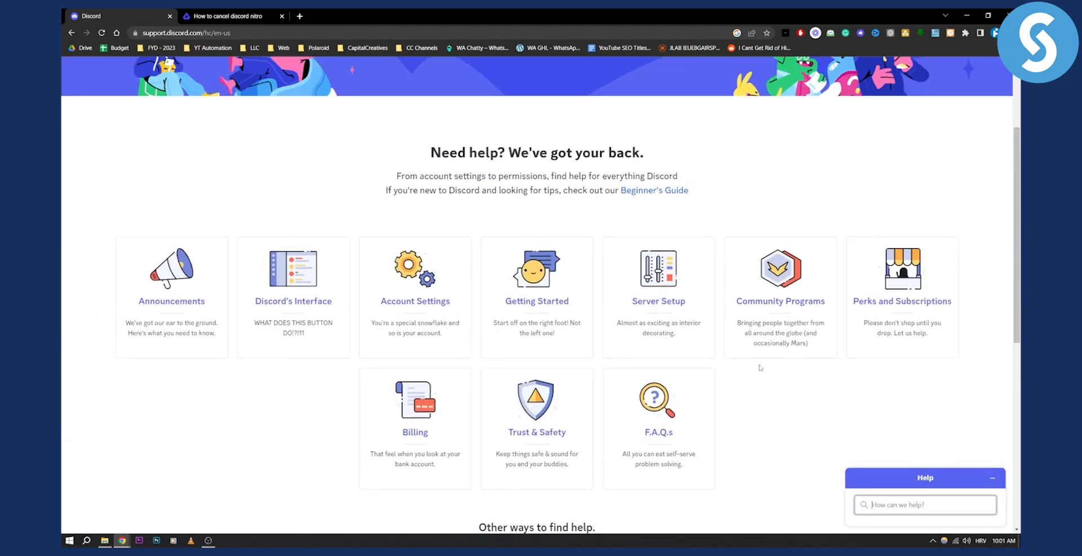
pyautogui.scroll(3)
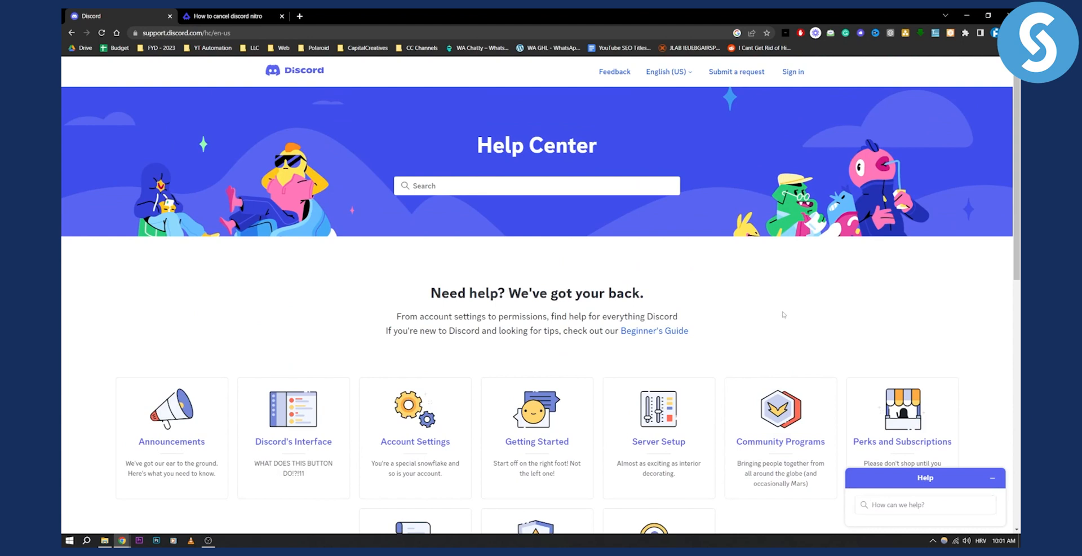